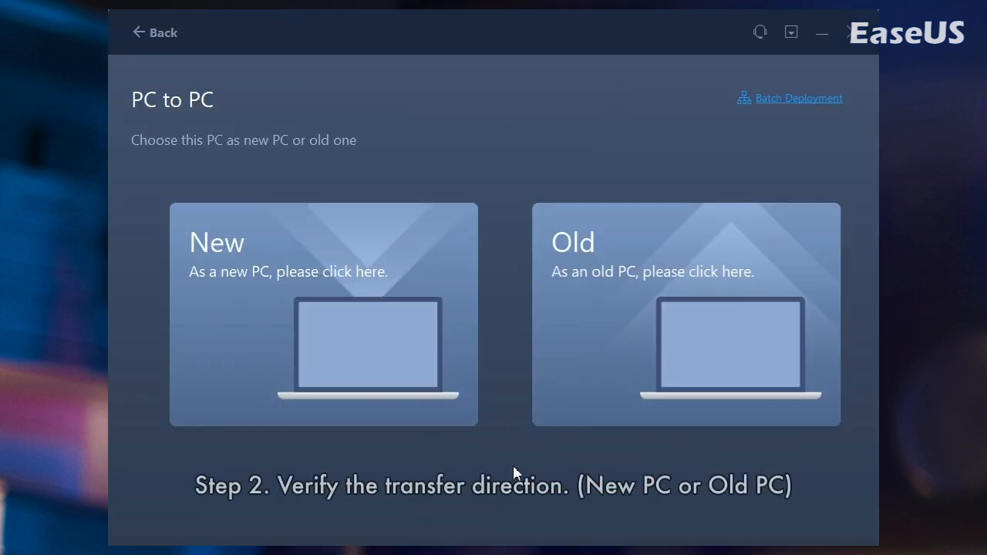
{"action": "mouse_move", "coordinate": [623, 344]}
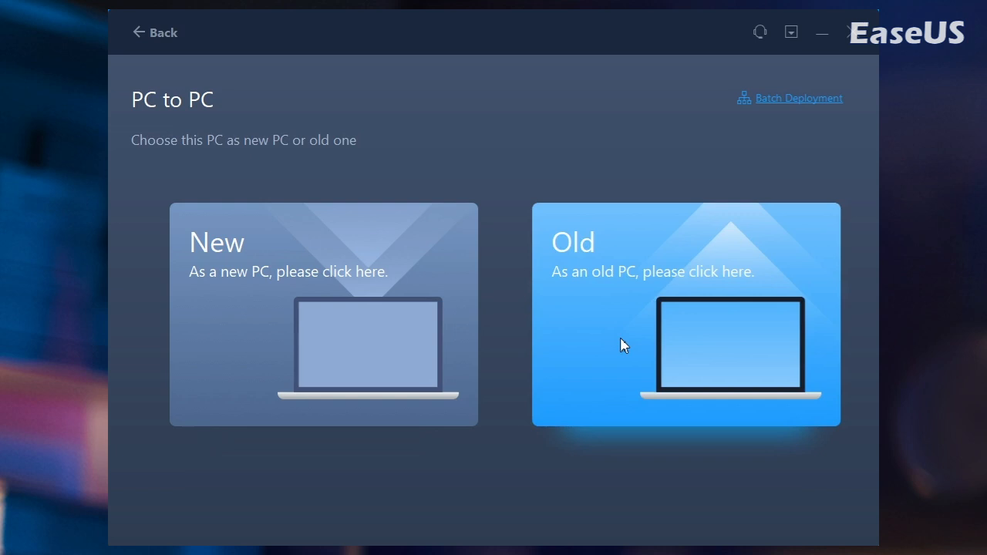
- Mark this laptop as the Old PC on the PC to PC screen
{"action": "left_click", "coordinate": [684, 315]}
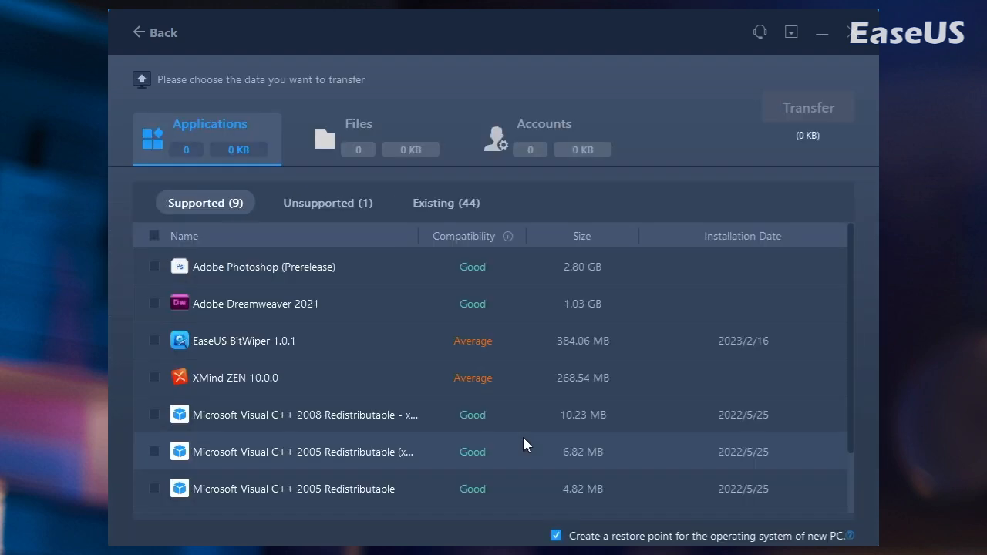
- Tick the EaseUS and Tencent Files folders under My Documents and start the transfer
{"action": "left_click", "coordinate": [359, 135]}
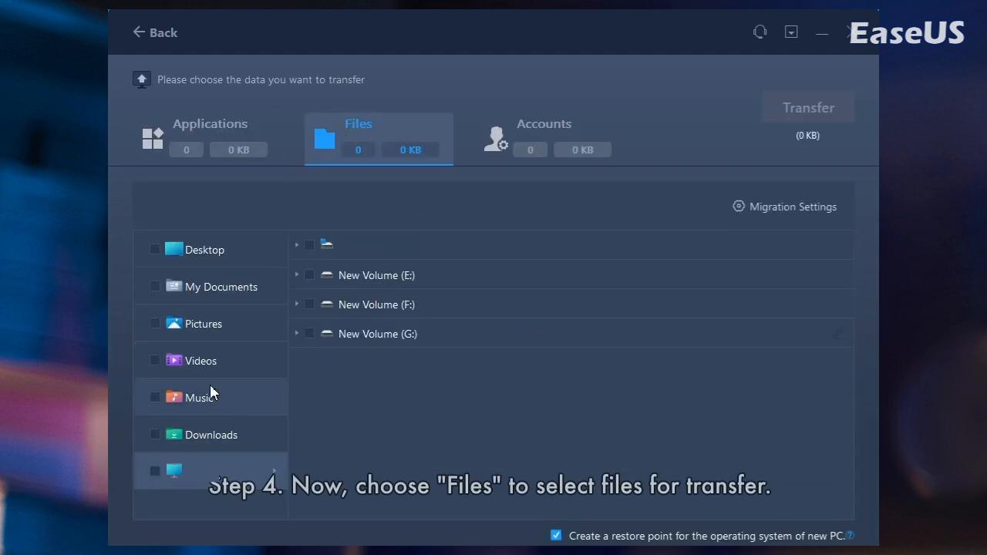
{"action": "left_click", "coordinate": [221, 286]}
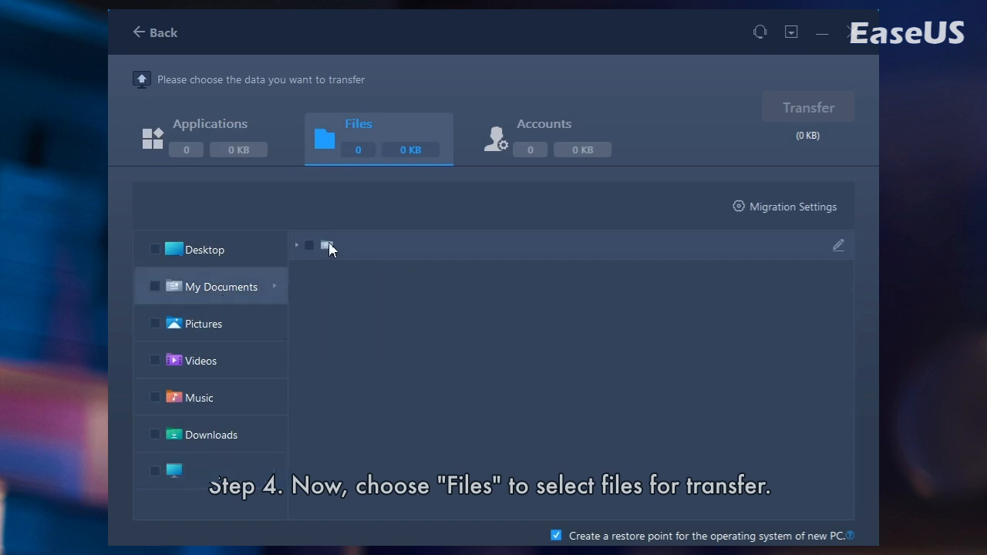
{"action": "left_click", "coordinate": [297, 245]}
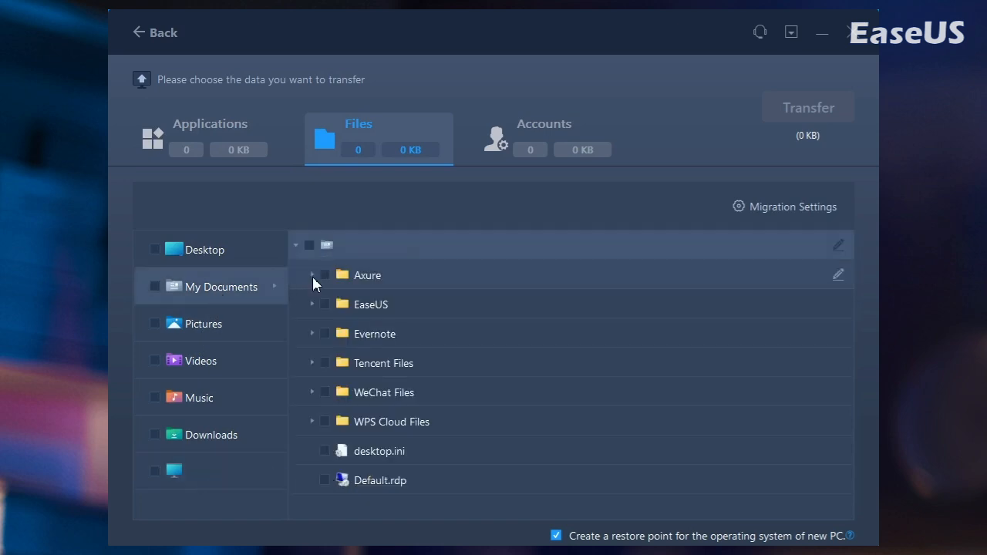
{"action": "left_click", "coordinate": [313, 304]}
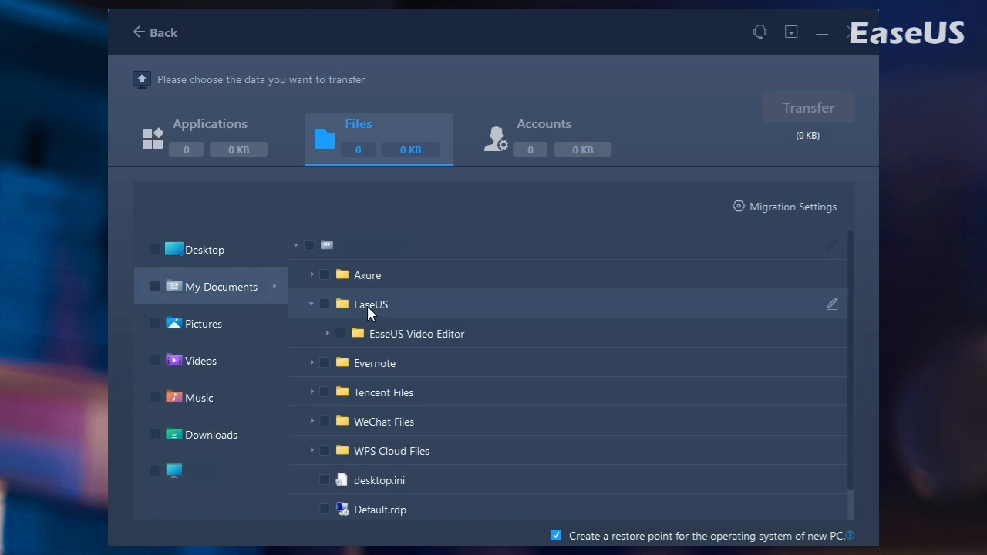
{"action": "left_click", "coordinate": [324, 303]}
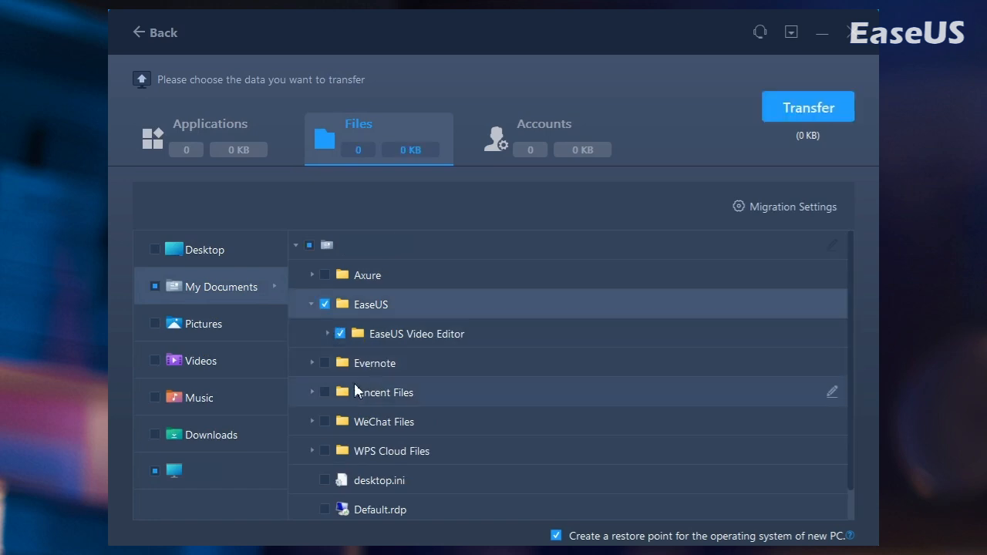
{"action": "left_click", "coordinate": [324, 392]}
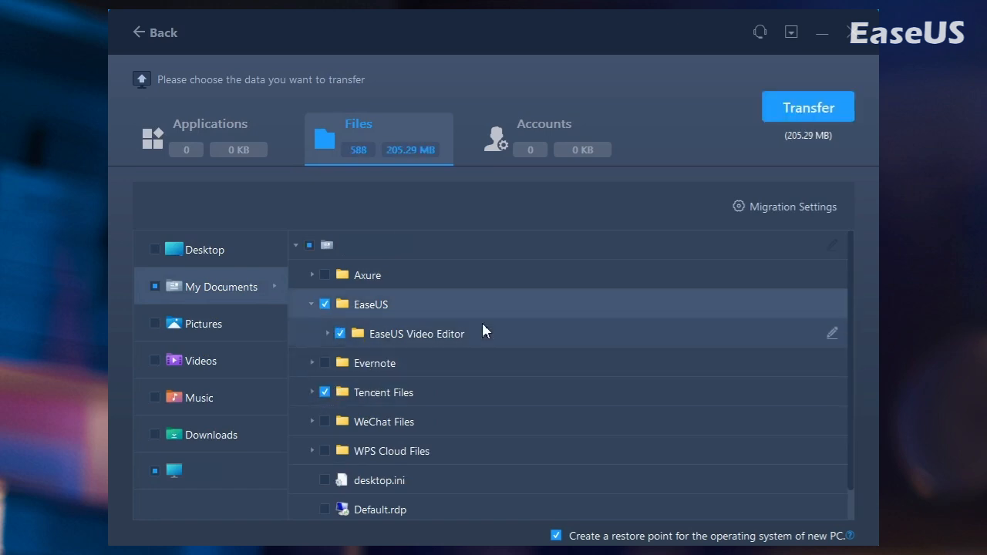
{"action": "mouse_move", "coordinate": [551, 349]}
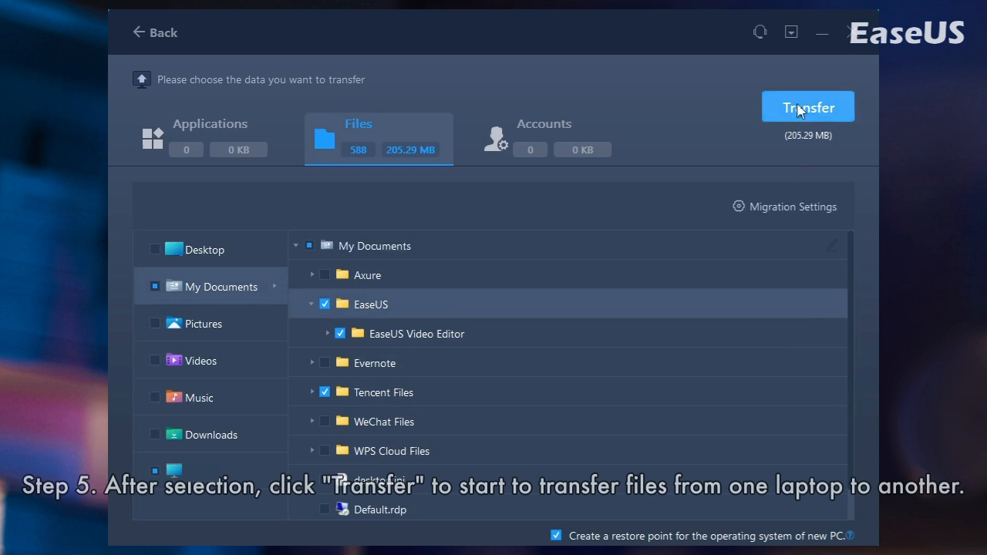
{"action": "left_click", "coordinate": [807, 107]}
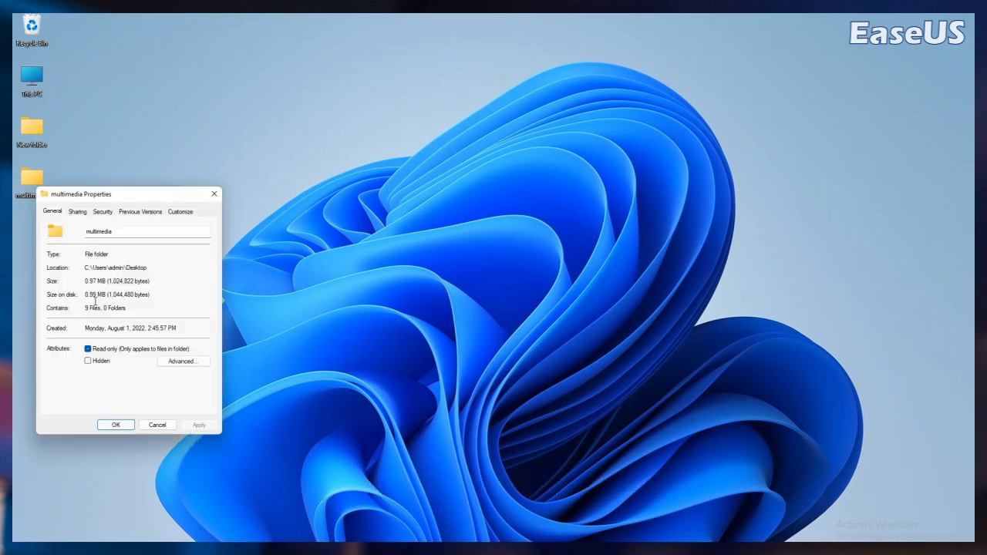
- Grant Everyone Full Control in the multimedia folder's advanced share permissions
{"action": "left_click", "coordinate": [76, 211]}
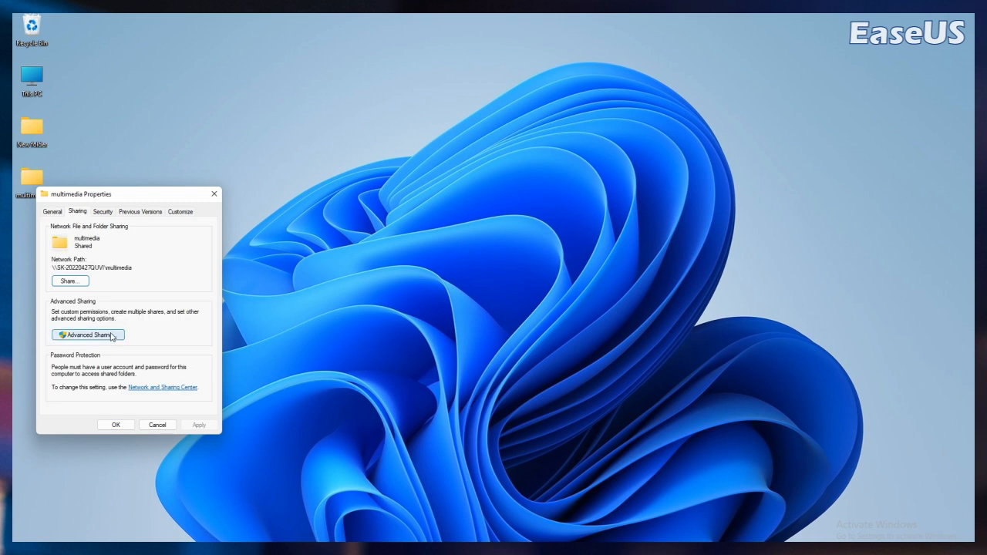
{"action": "left_click", "coordinate": [87, 335]}
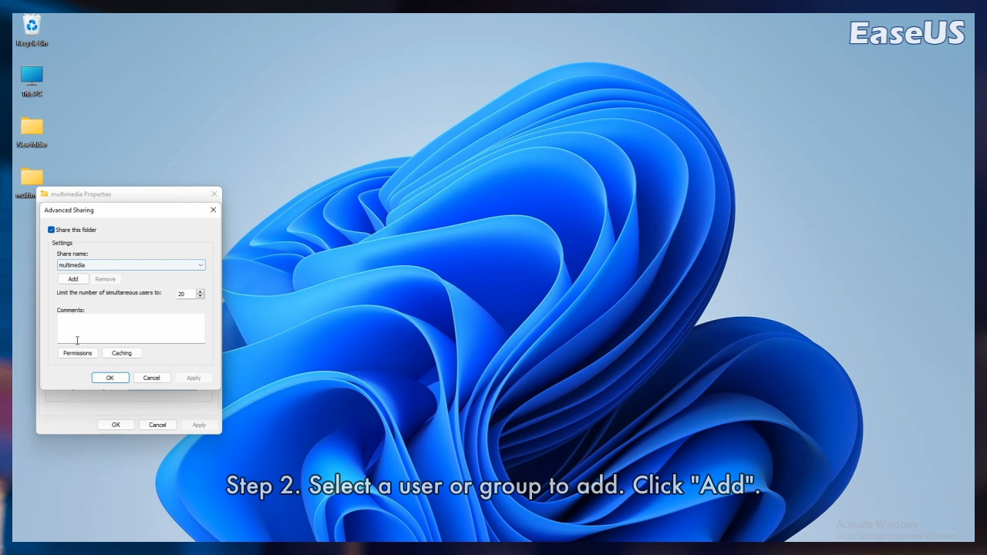
{"action": "left_click", "coordinate": [77, 352]}
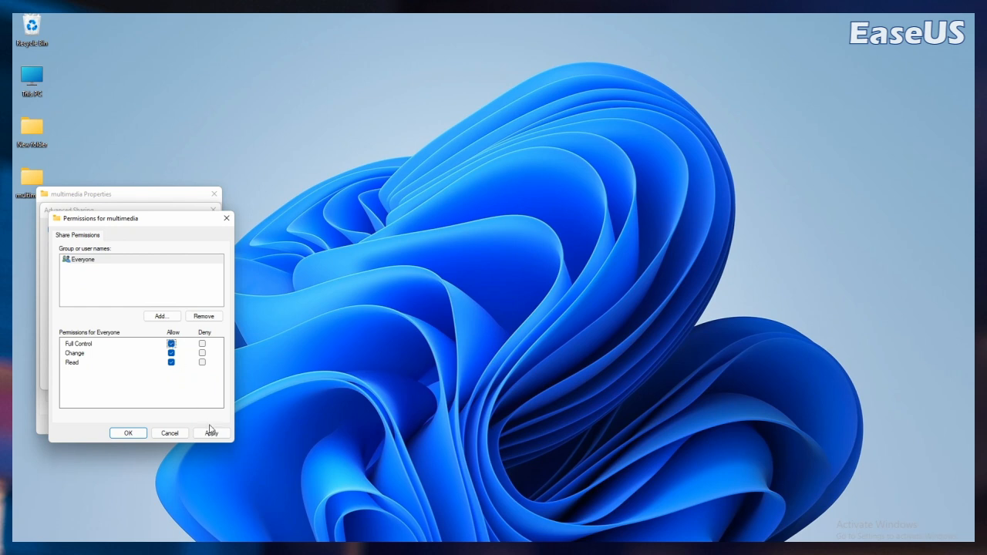
{"action": "left_click", "coordinate": [128, 432]}
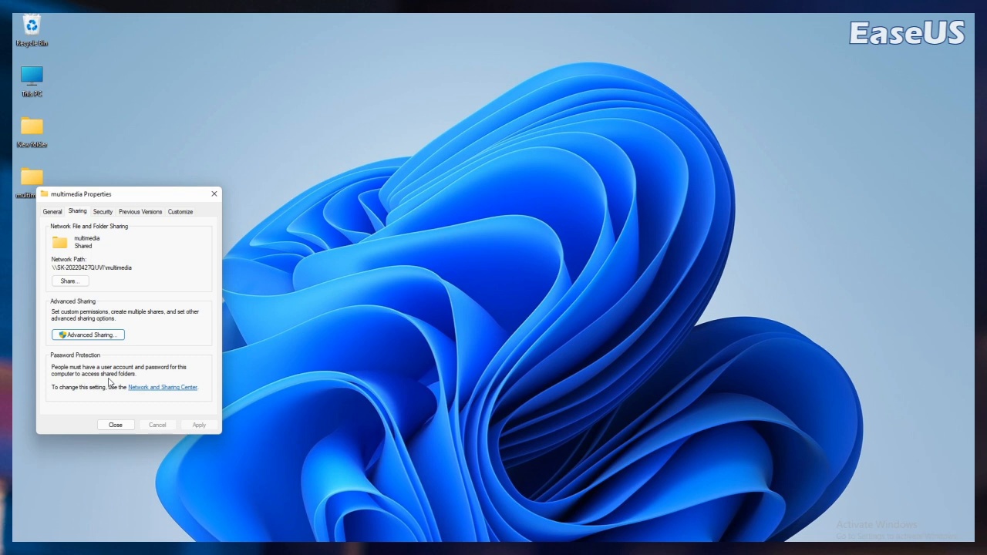
- Share the multimedia folder with the chosen people and close its properties
{"action": "left_click", "coordinate": [69, 280]}
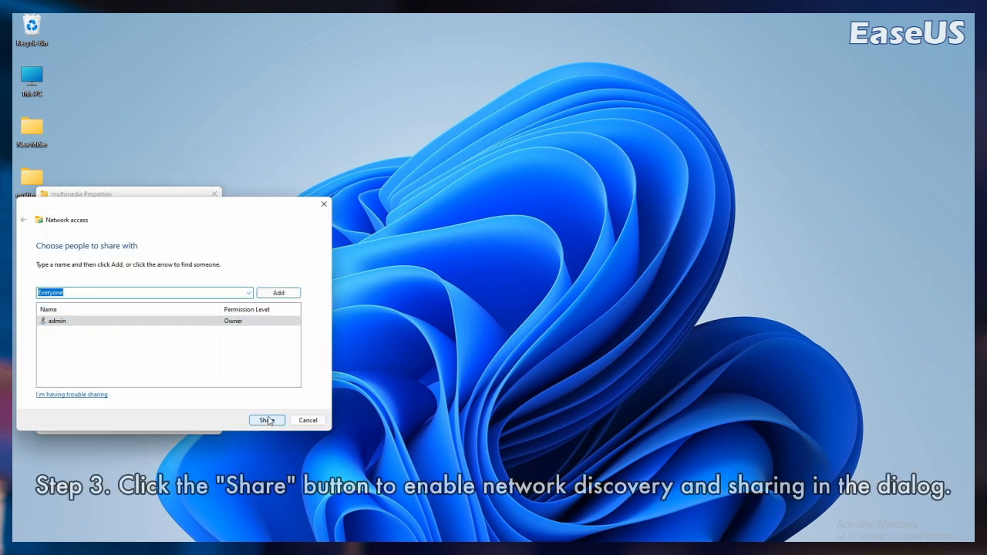
{"action": "left_click", "coordinate": [266, 420]}
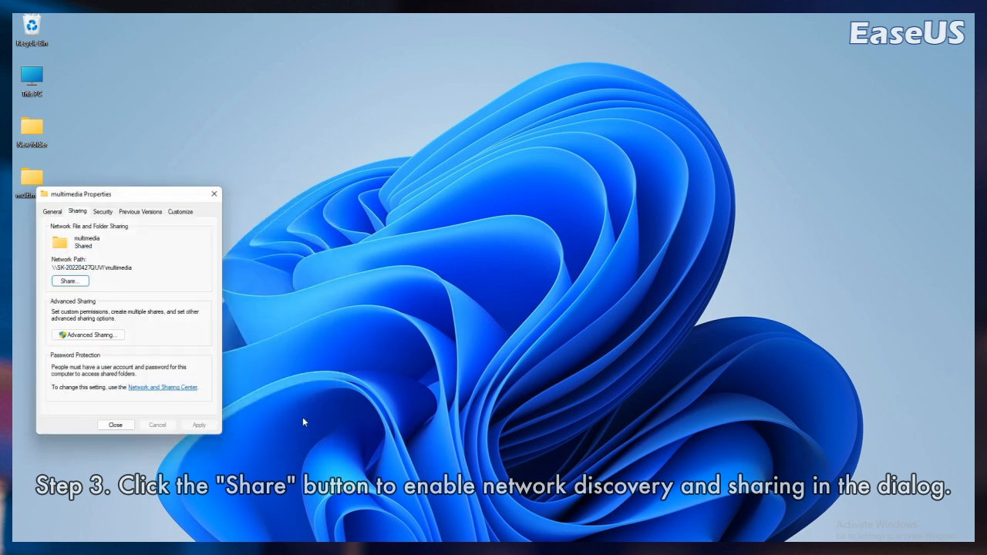
{"action": "left_click", "coordinate": [116, 425]}
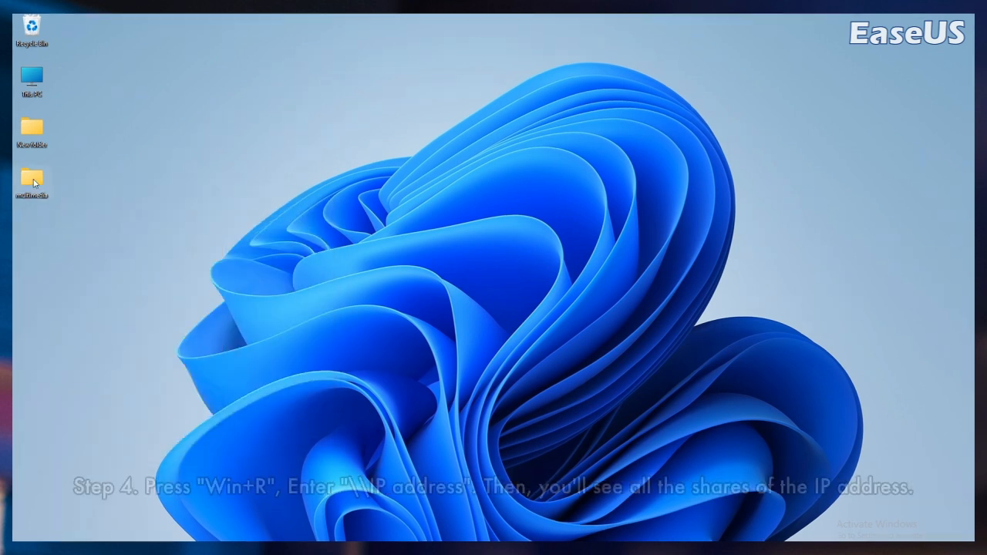
- Copy the multimedia network path and open \\SK-20220427QUVI\multimedia through Run
{"action": "right_click", "coordinate": [31, 182]}
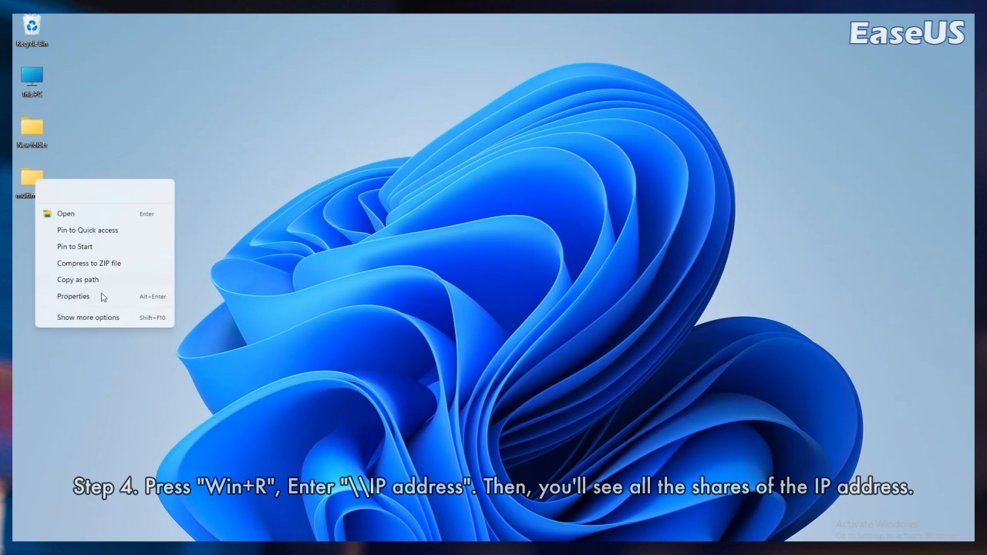
{"action": "left_click", "coordinate": [73, 296]}
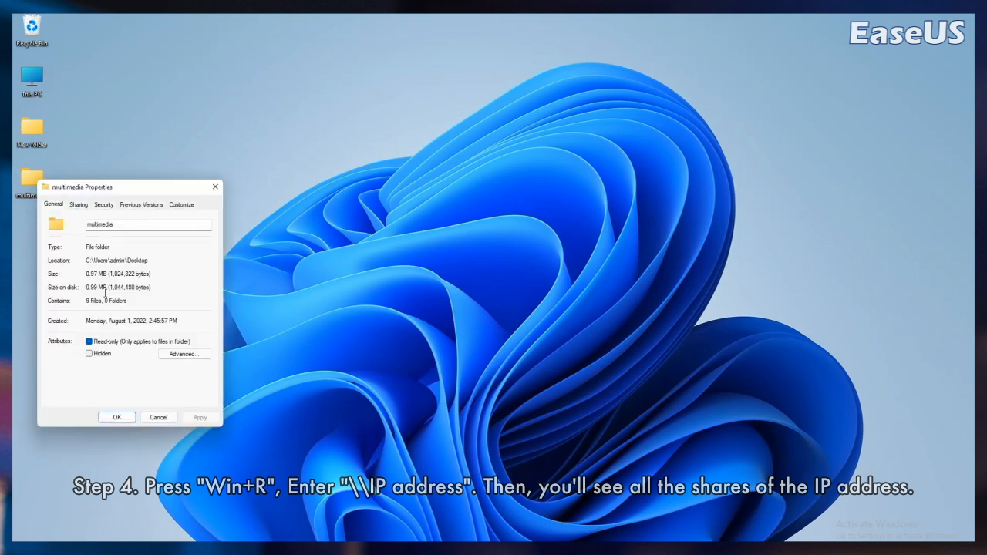
{"action": "left_click", "coordinate": [78, 204]}
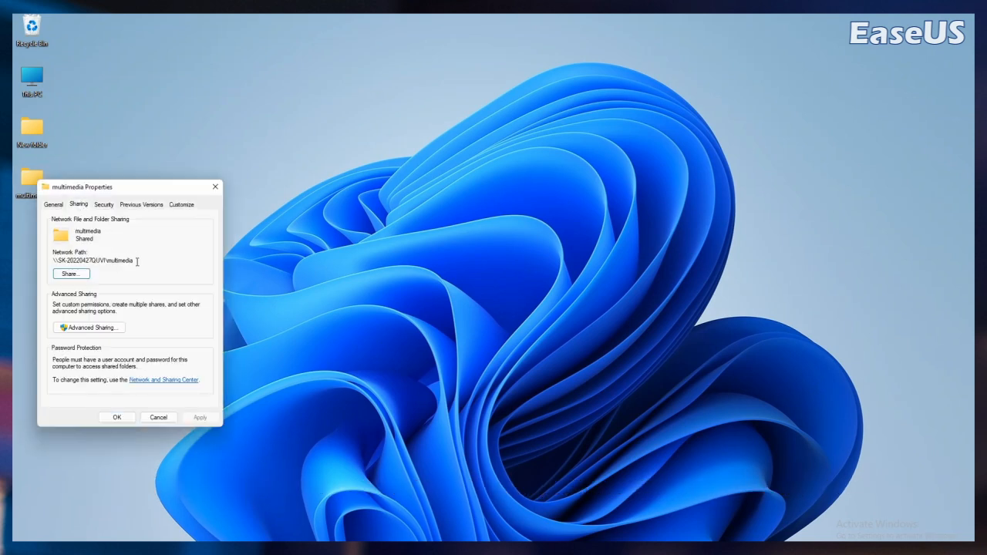
{"action": "right_click", "coordinate": [94, 260]}
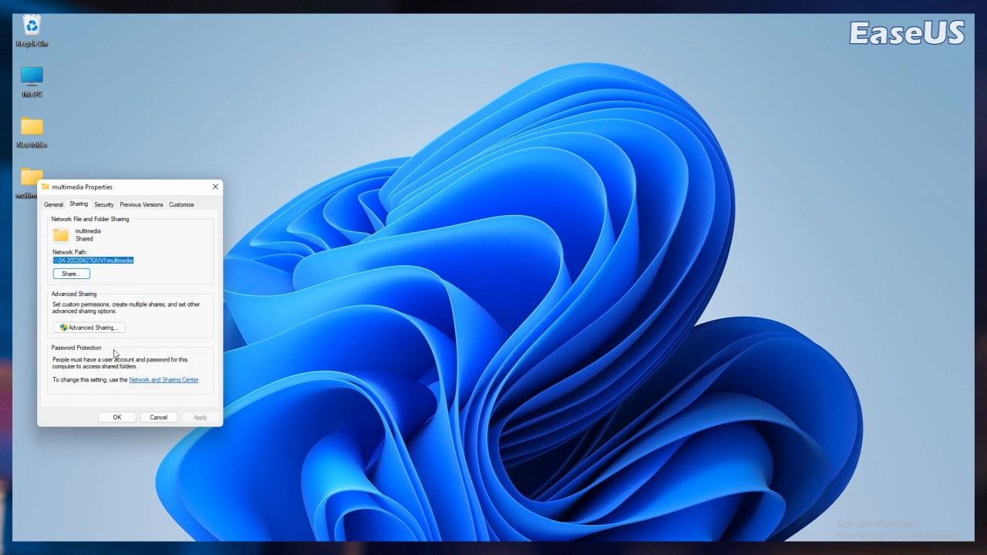
{"action": "left_click", "coordinate": [117, 417]}
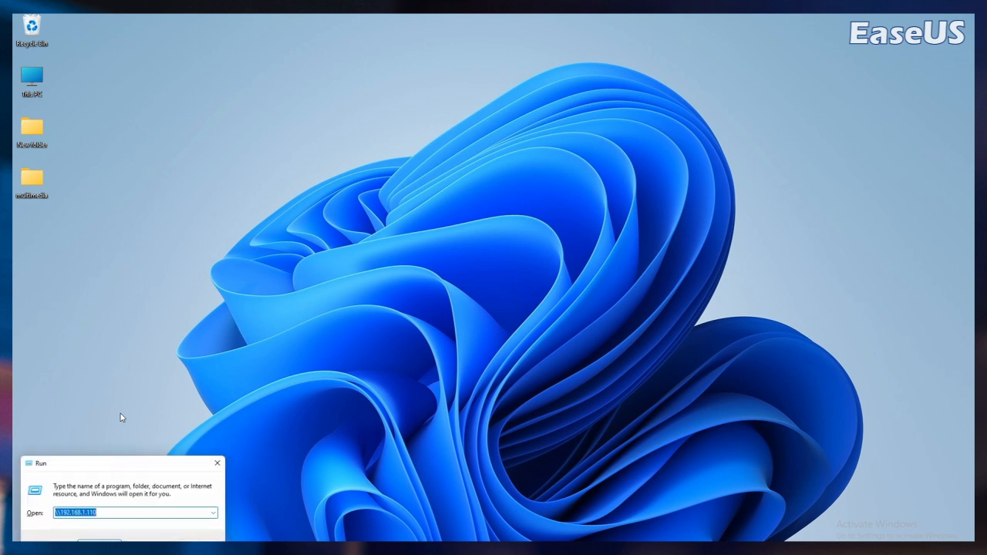
{"action": "mouse_move", "coordinate": [152, 467]}
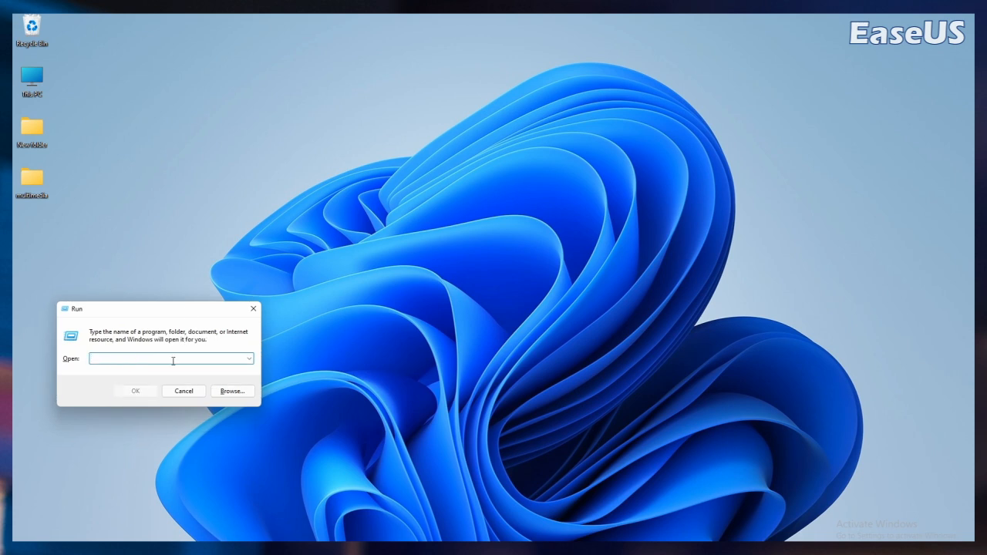
{"action": "type", "text": "\\\\SK-20220427QUVI\\multimedia"}
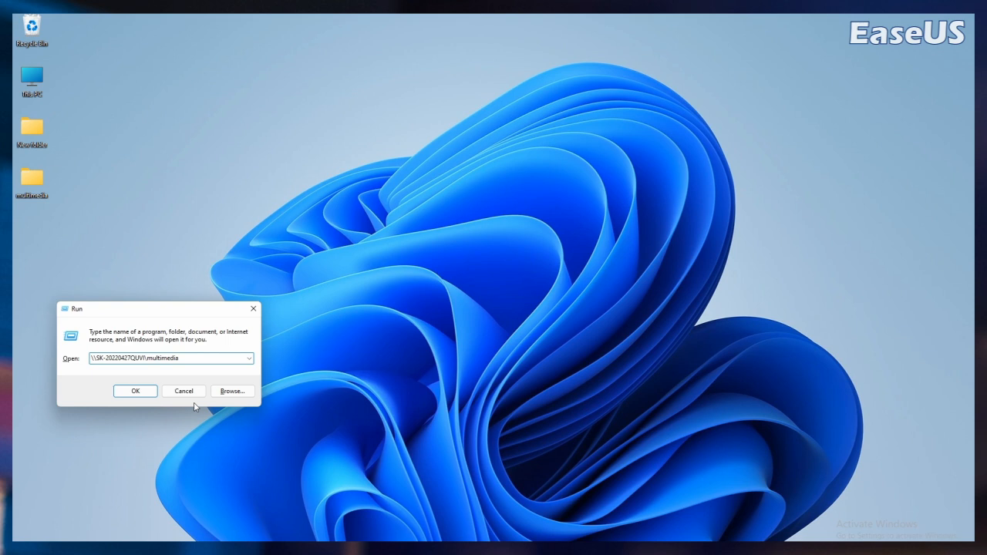
{"action": "left_click", "coordinate": [184, 391]}
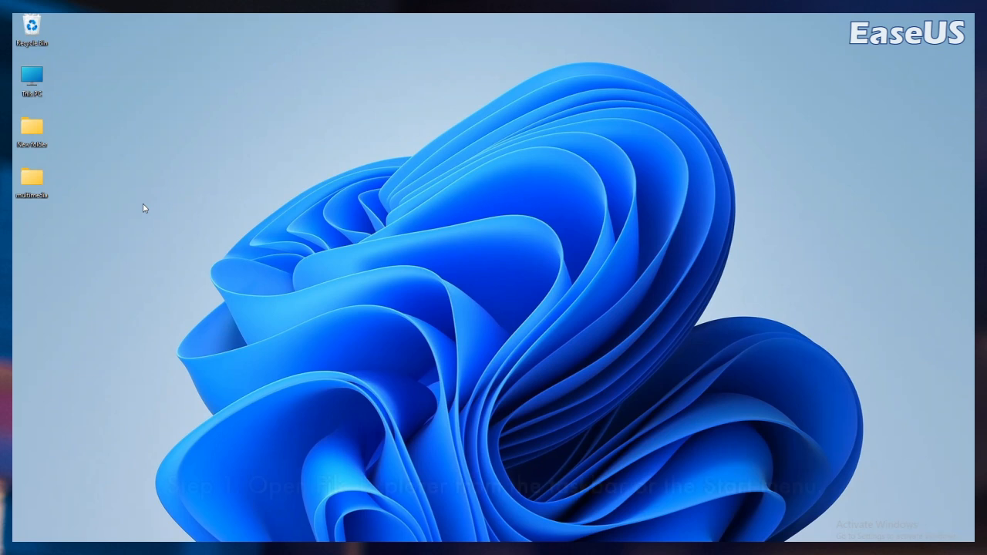
- From This PC, map the network share to drive letter J:
{"action": "left_click", "coordinate": [31, 81]}
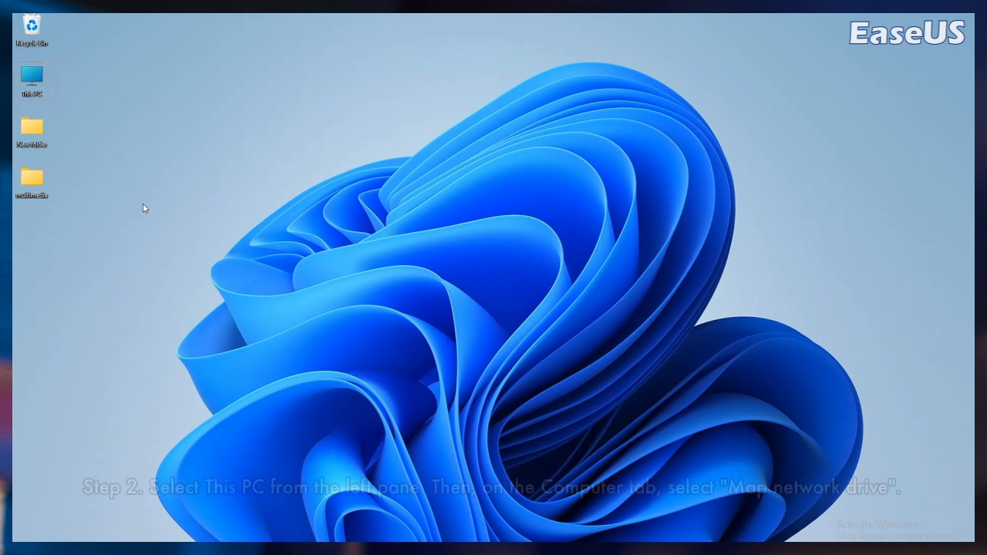
{"action": "left_click", "coordinate": [315, 164]}
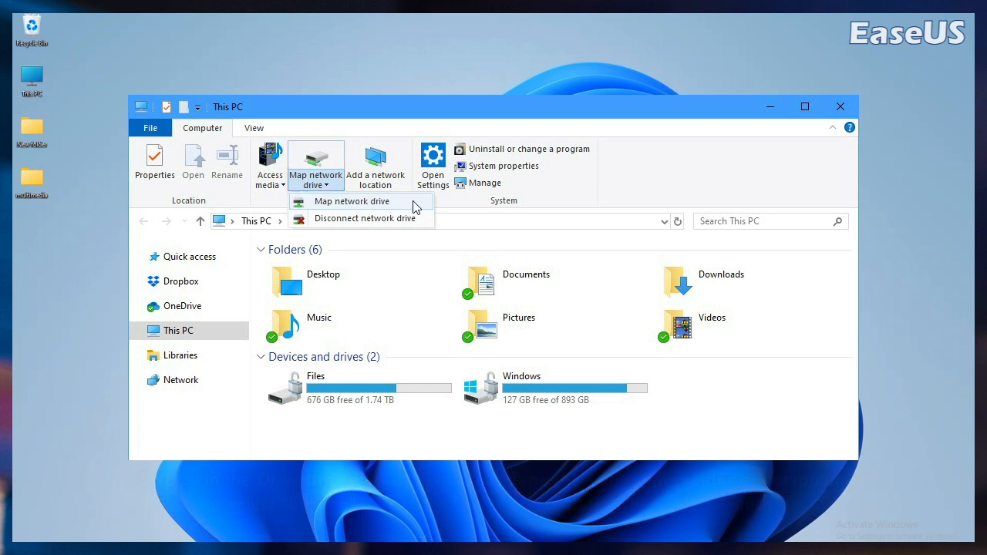
{"action": "left_click", "coordinate": [351, 202]}
{"action": "type", "text": "\\\\N5"}
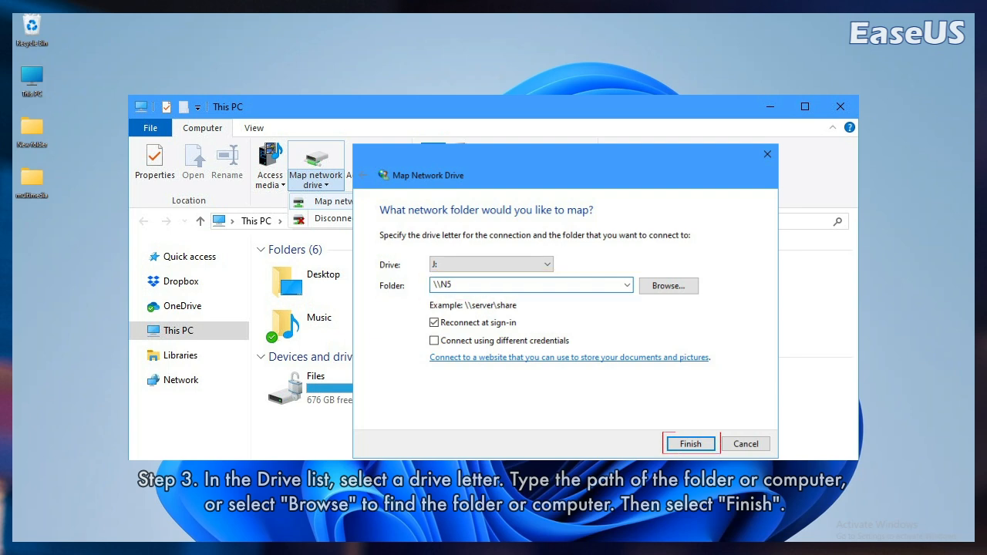
{"action": "left_click", "coordinate": [690, 443]}
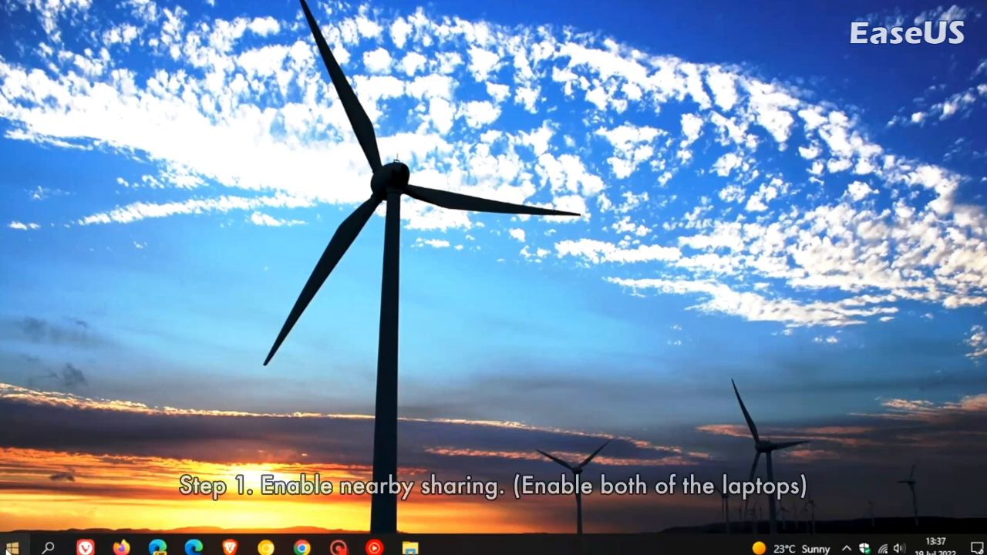
- Open Windows Settings from the Start menu
{"action": "left_click", "coordinate": [445, 547]}
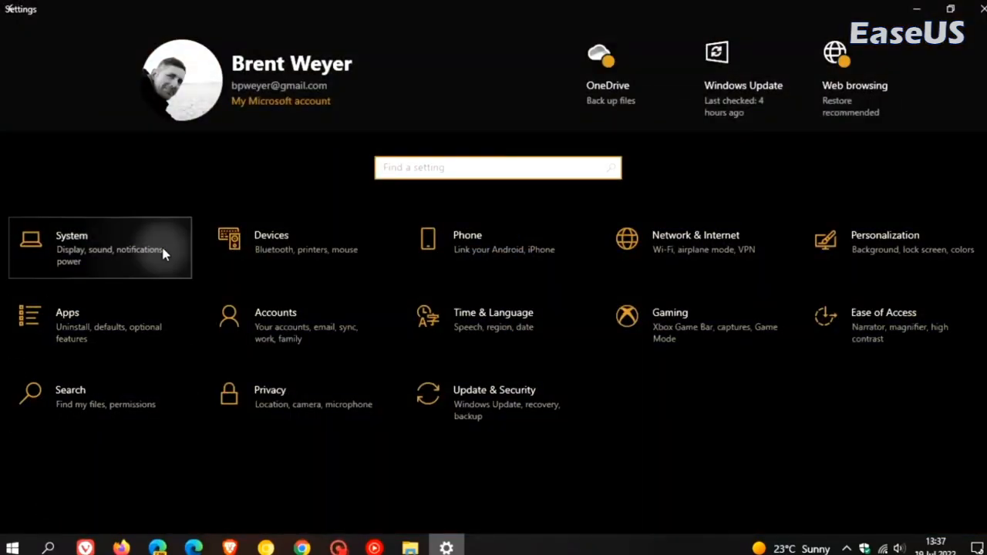
- In System > Shared experiences, keep nearby sharing limited to My devices only
{"action": "left_click", "coordinate": [98, 247]}
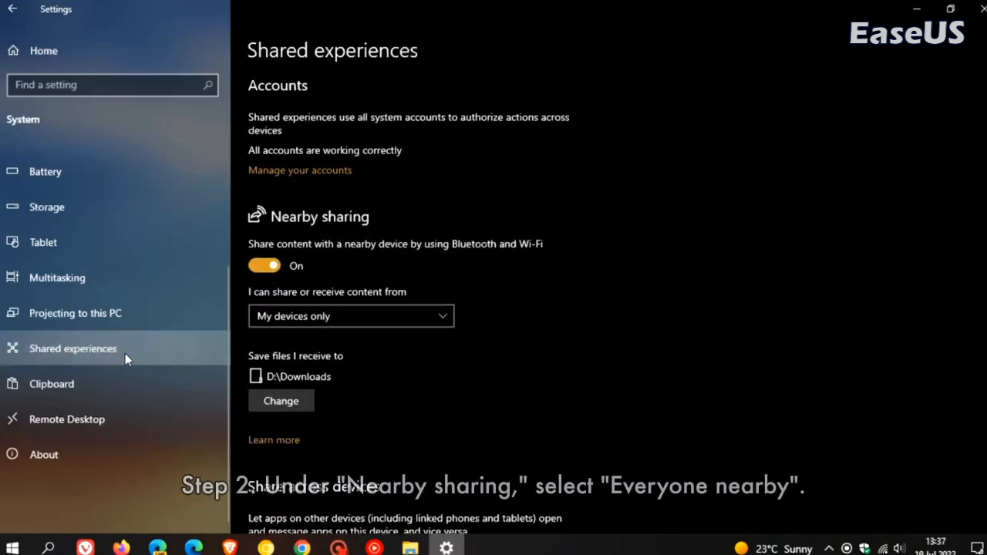
{"action": "mouse_move", "coordinate": [636, 316]}
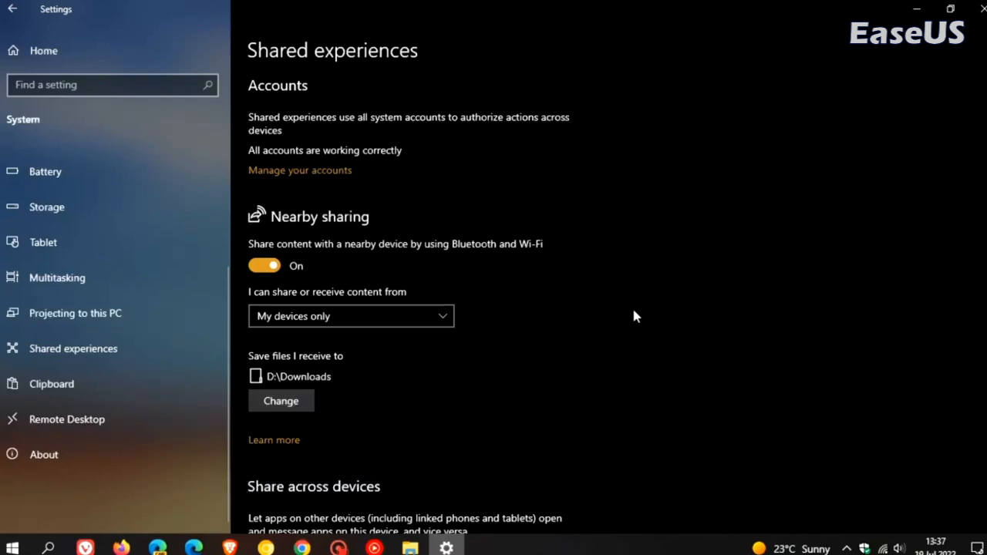
{"action": "mouse_move", "coordinate": [625, 314]}
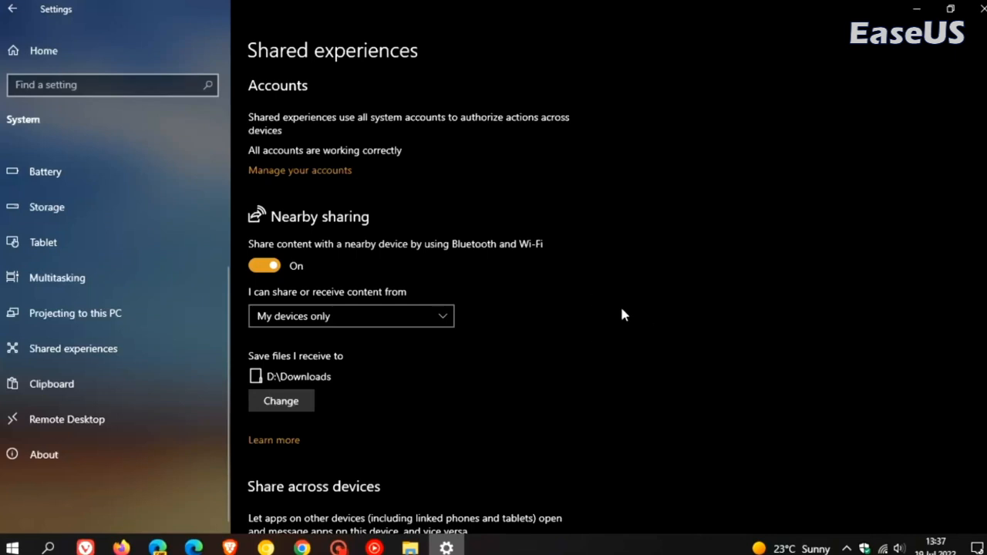
{"action": "mouse_move", "coordinate": [628, 323]}
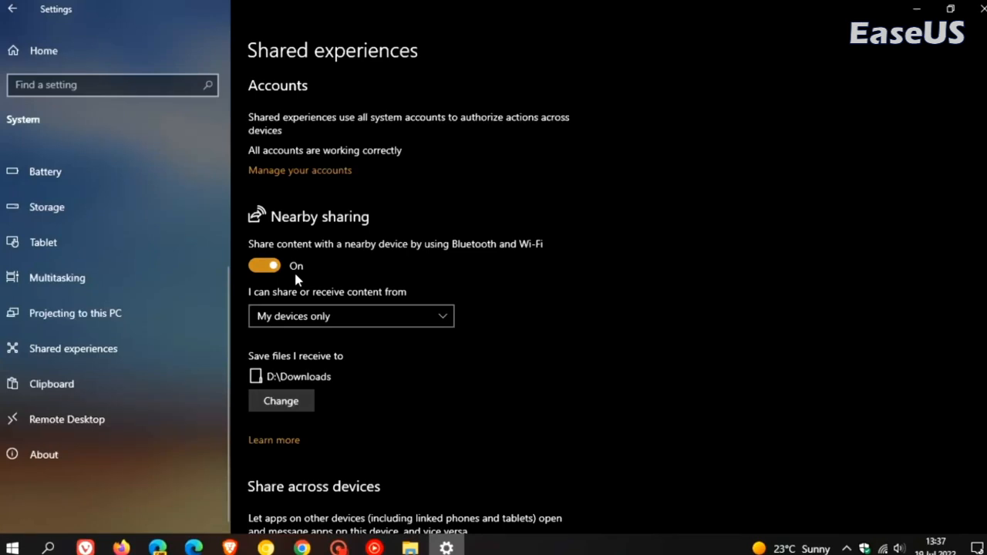
{"action": "mouse_move", "coordinate": [540, 266]}
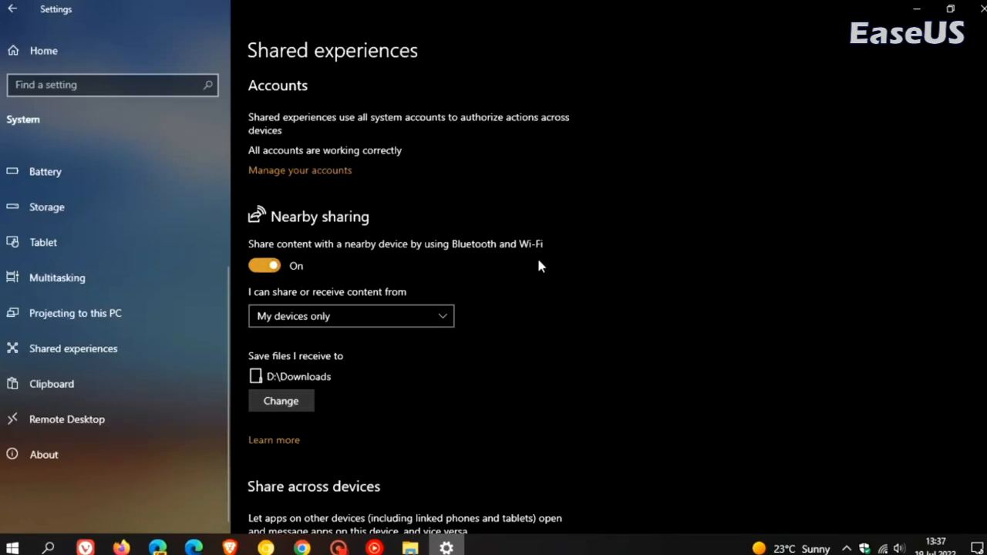
{"action": "left_click", "coordinate": [351, 316]}
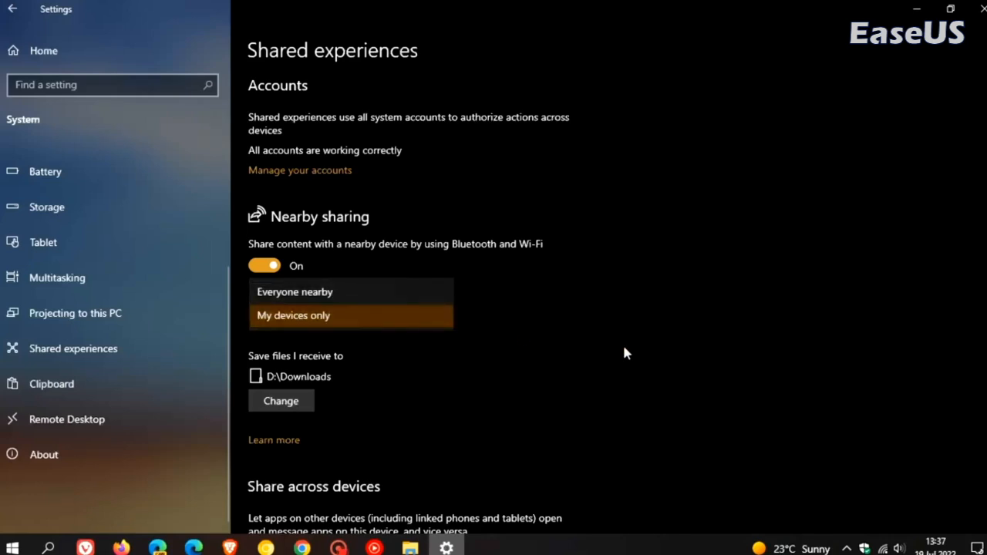
{"action": "left_click", "coordinate": [293, 314]}
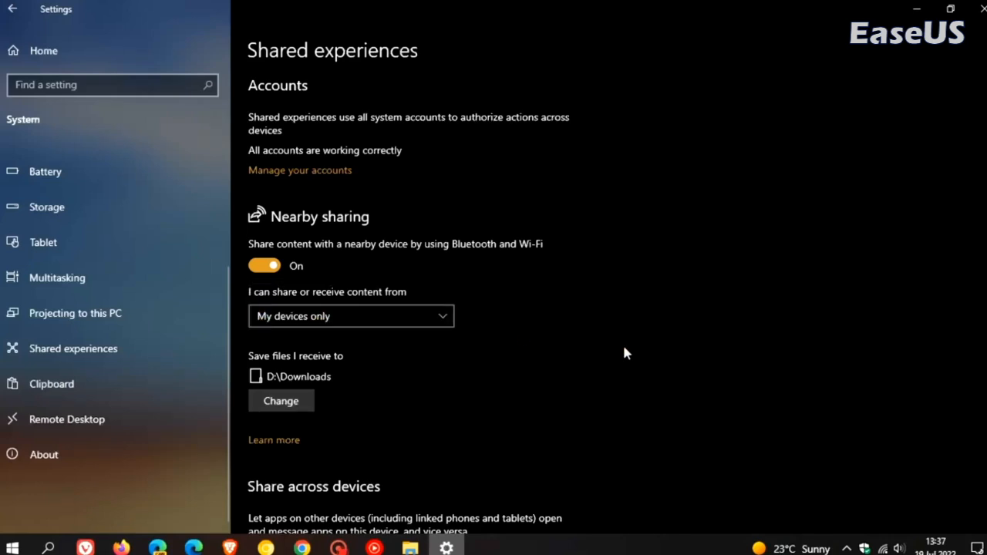
{"action": "mouse_move", "coordinate": [347, 411]}
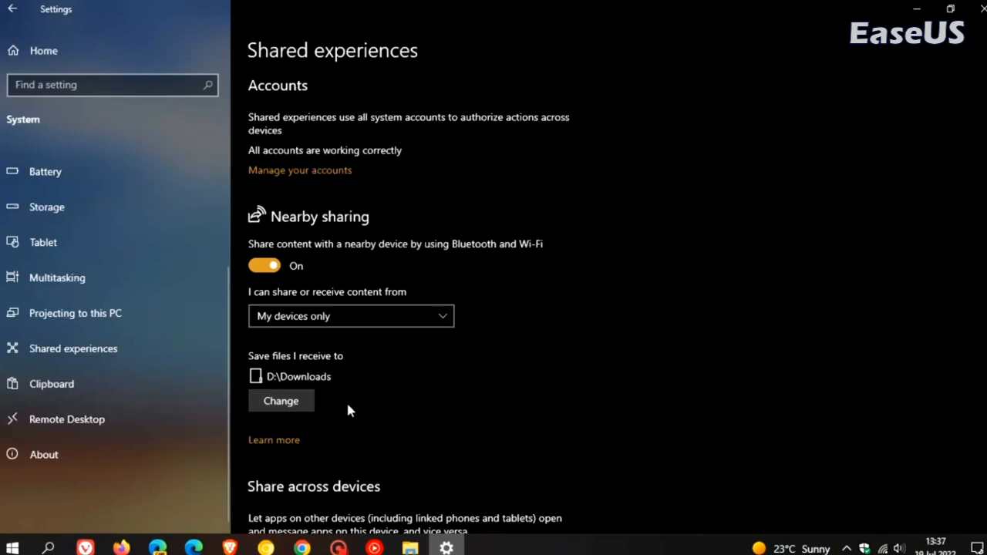
{"action": "mouse_move", "coordinate": [691, 394]}
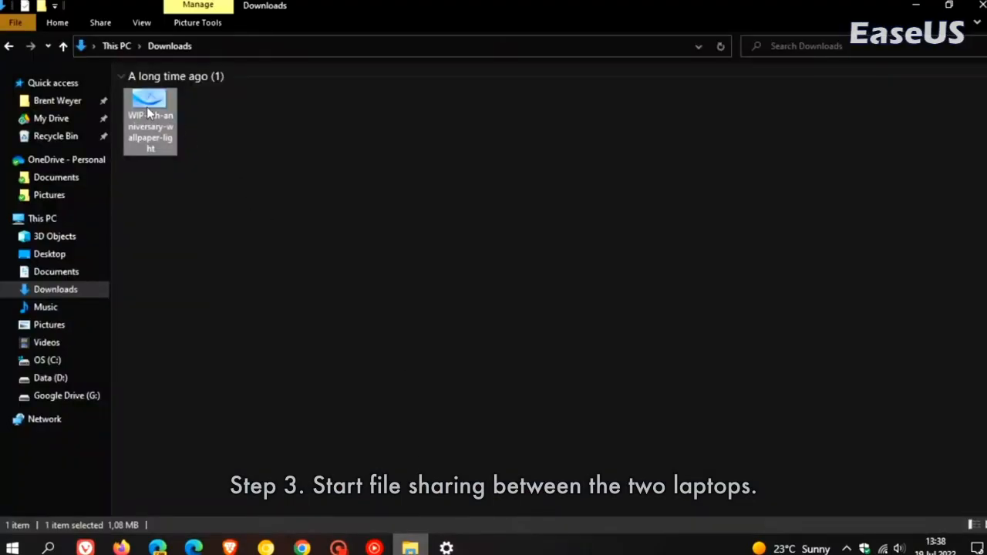
{"action": "mouse_move", "coordinate": [149, 120]}
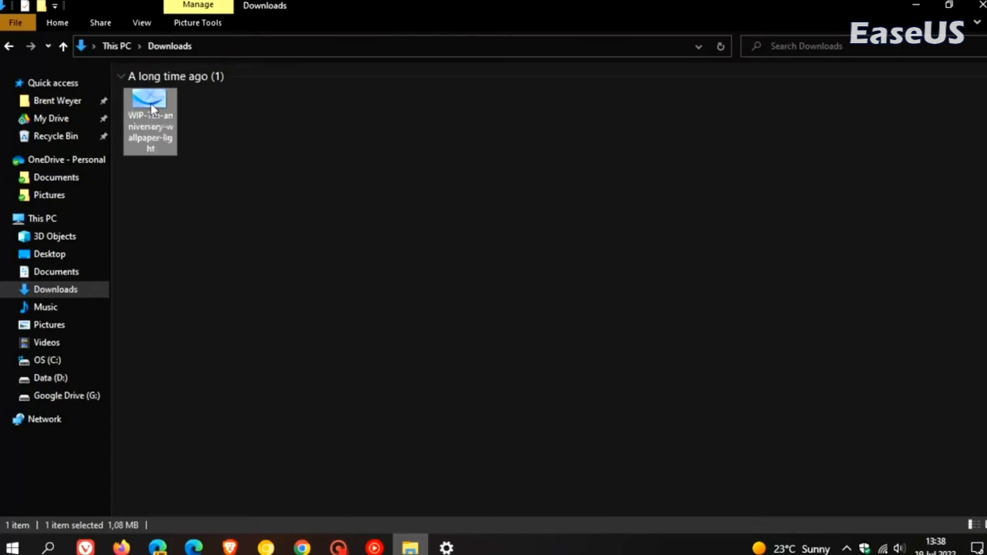
- Share the wallpaper image from Downloads to the nearby computer BrenTech
{"action": "right_click", "coordinate": [149, 119]}
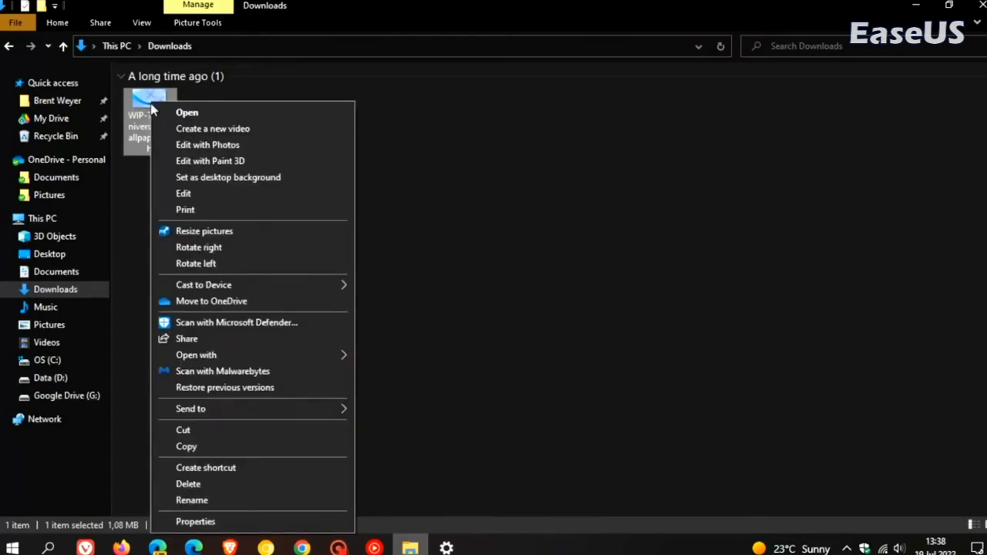
{"action": "left_click", "coordinate": [228, 346]}
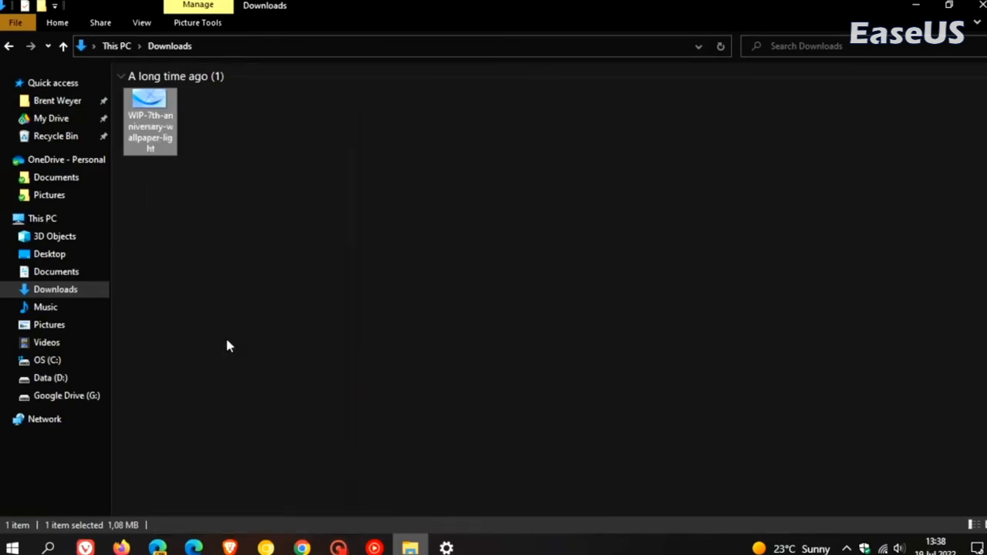
{"action": "left_click", "coordinate": [99, 21]}
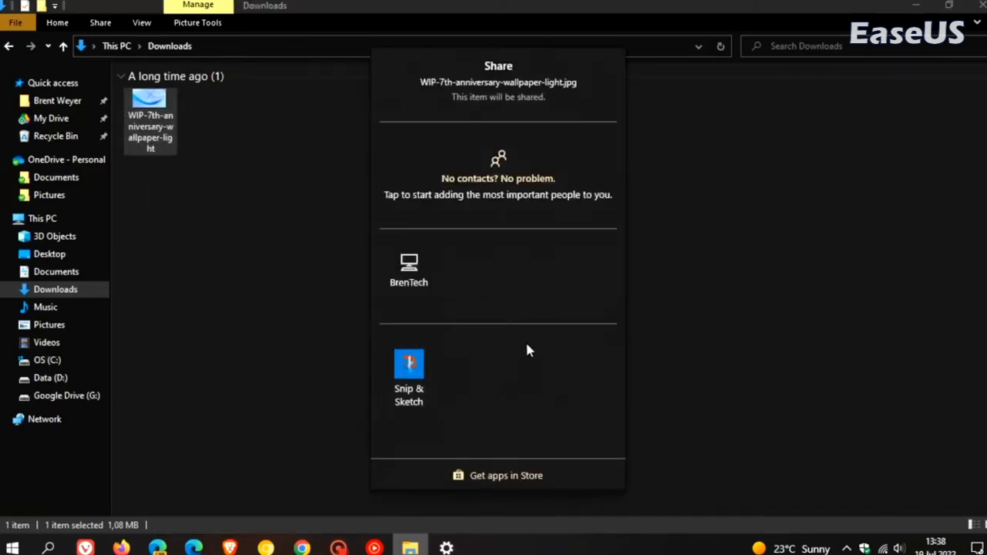
{"action": "mouse_move", "coordinate": [509, 279]}
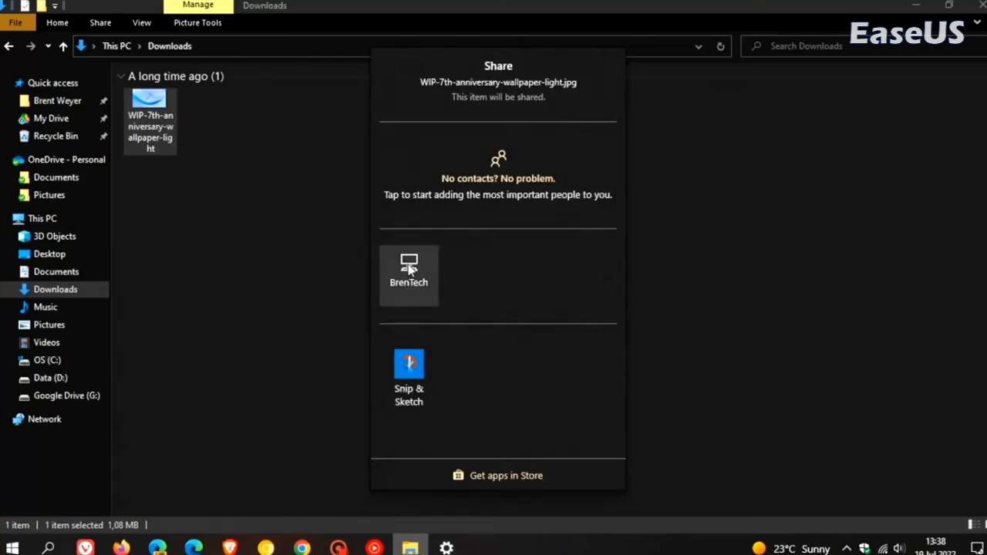
{"action": "left_click", "coordinate": [462, 284]}
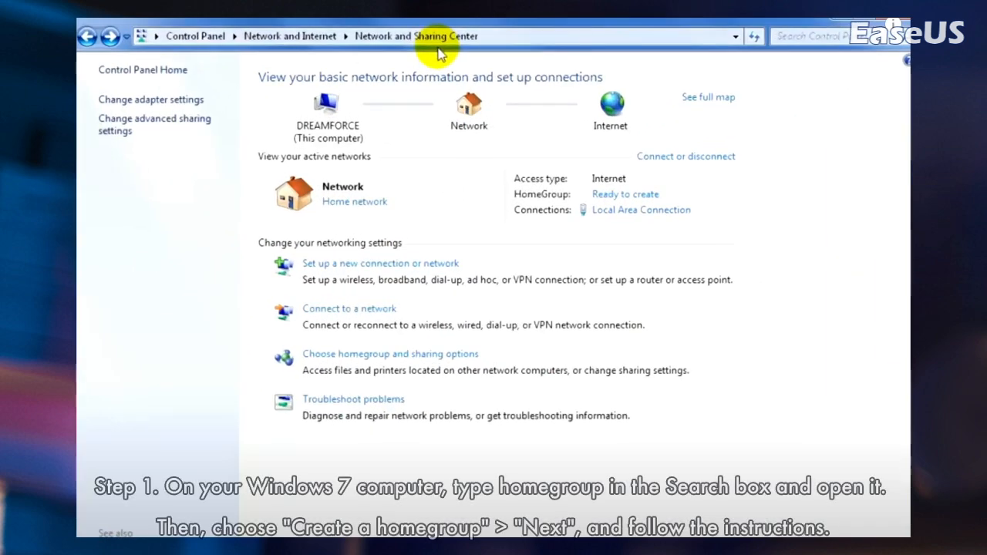
{"action": "mouse_move", "coordinate": [423, 189]}
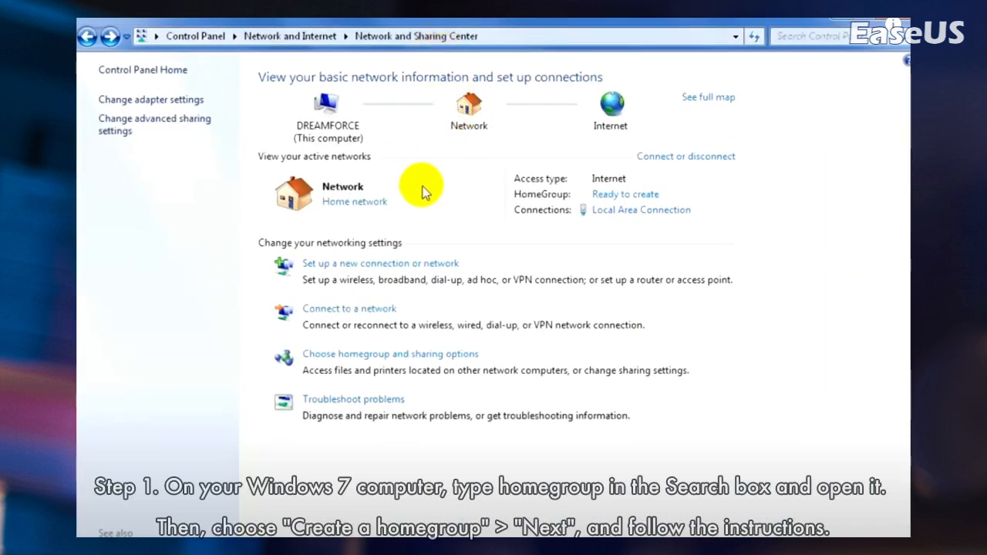
{"action": "mouse_move", "coordinate": [450, 364]}
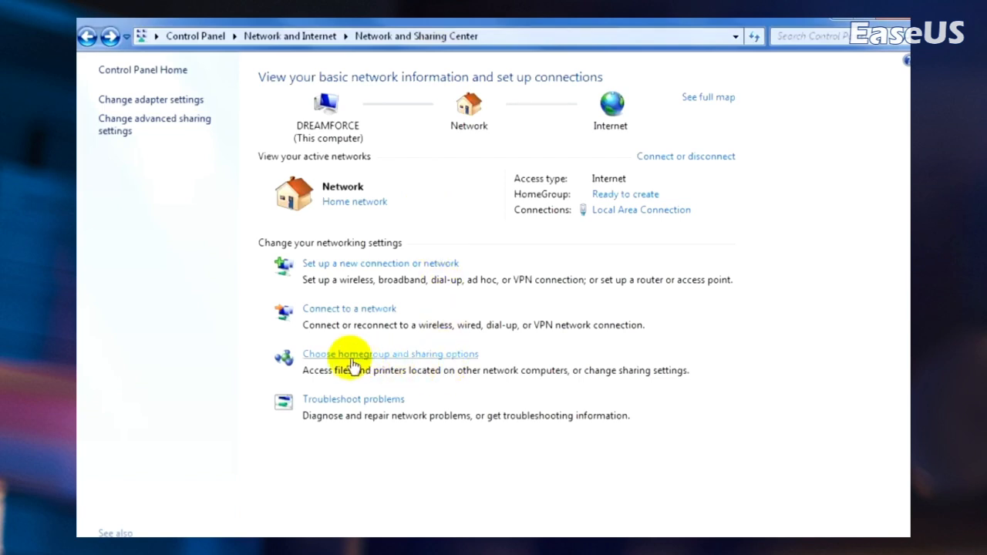
- Open 'Choose homegroup and sharing options' in Network and Sharing Center
{"action": "left_click", "coordinate": [389, 354]}
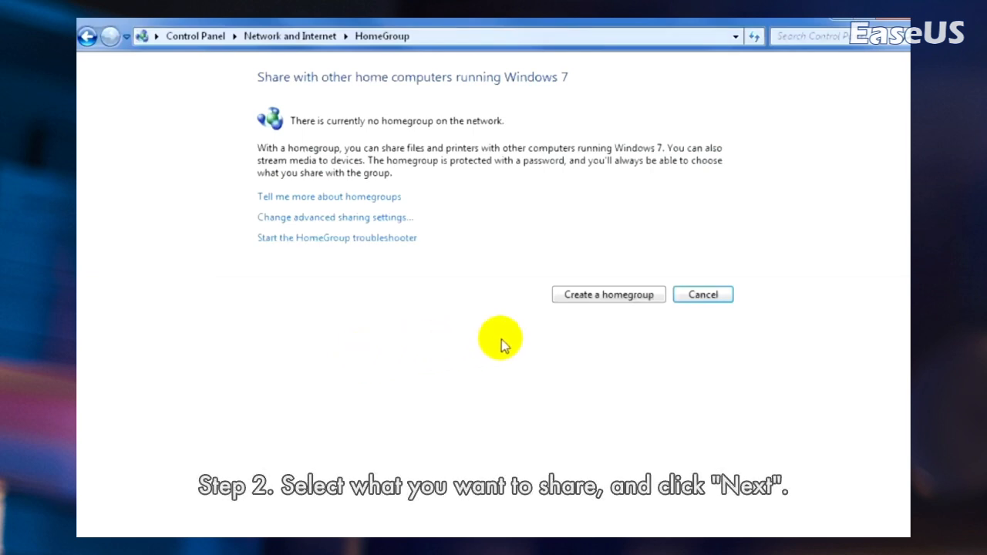
- Create a homegroup sharing all libraries and printers, then finish its setup
{"action": "left_click", "coordinate": [608, 295]}
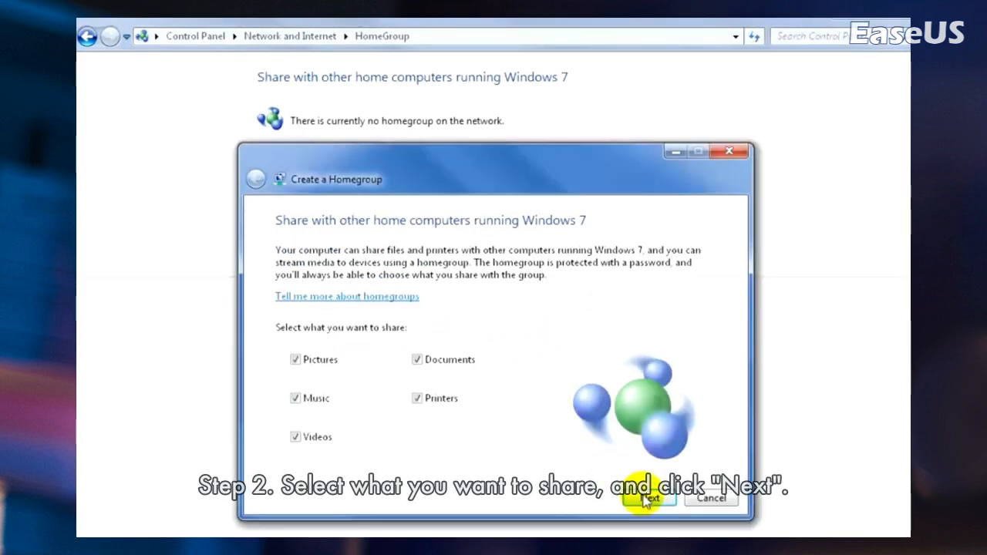
{"action": "left_click", "coordinate": [648, 497]}
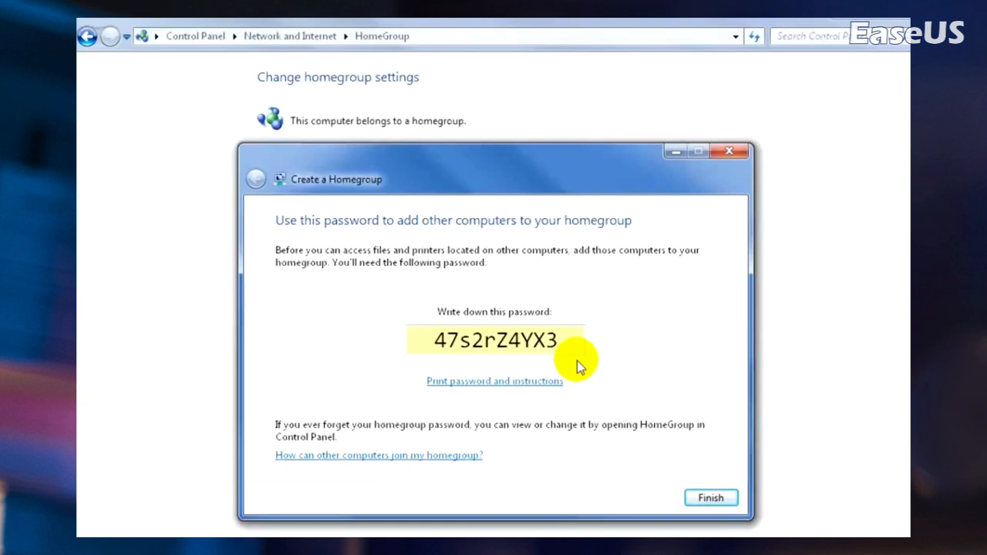
{"action": "left_click", "coordinate": [710, 498]}
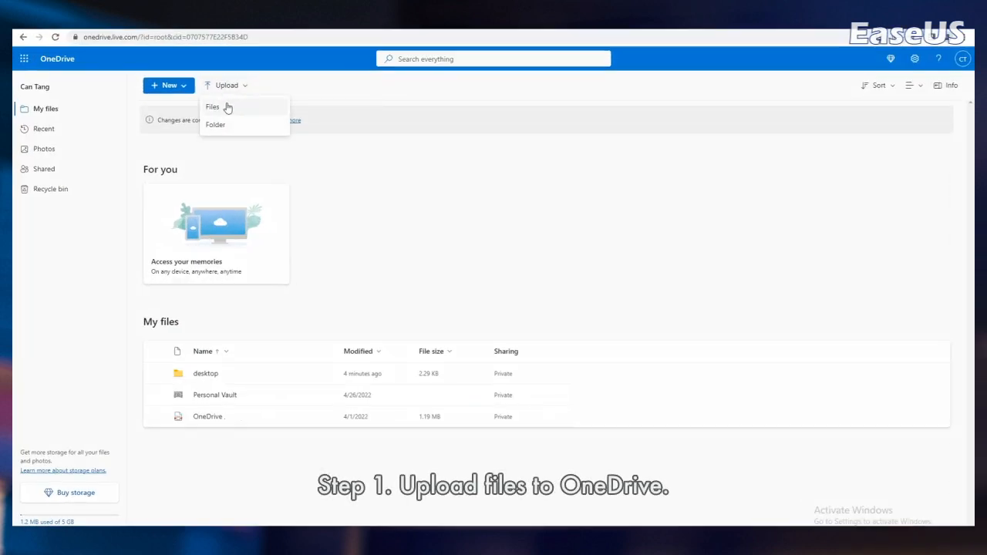
- Upload the Desktop\multimedia folder to OneDrive My files and open it to view nine images
{"action": "left_click", "coordinate": [215, 124]}
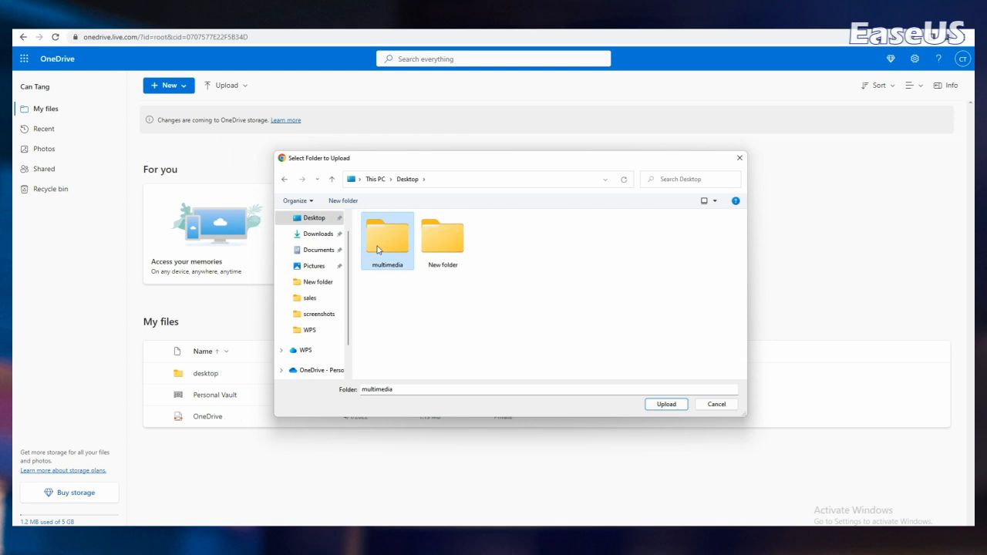
{"action": "double_click", "coordinate": [387, 236]}
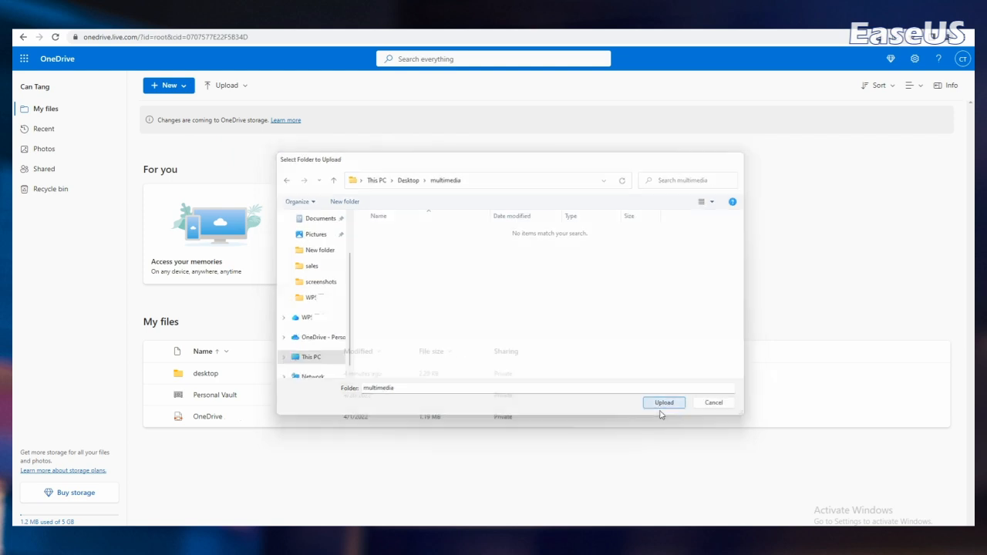
{"action": "left_click", "coordinate": [663, 402]}
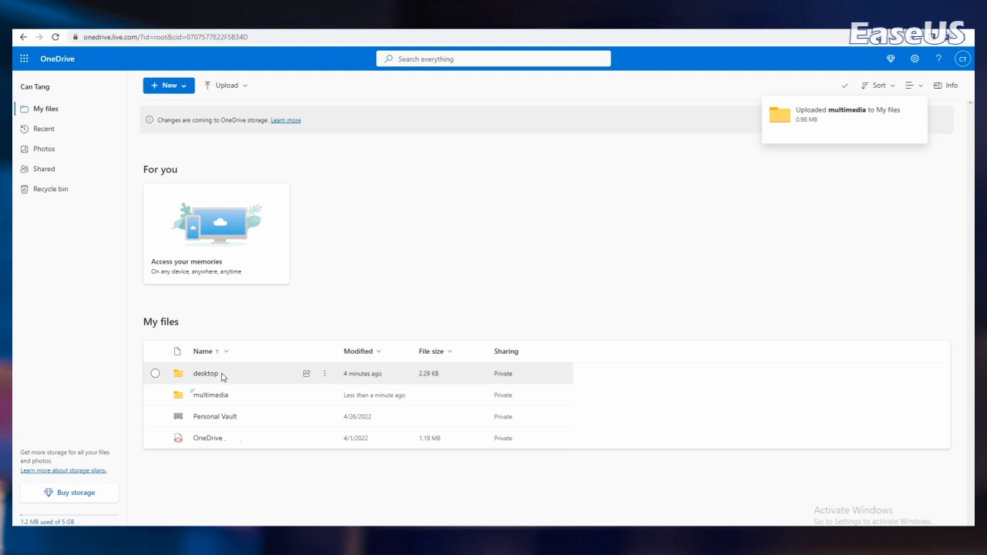
{"action": "left_click", "coordinate": [210, 395]}
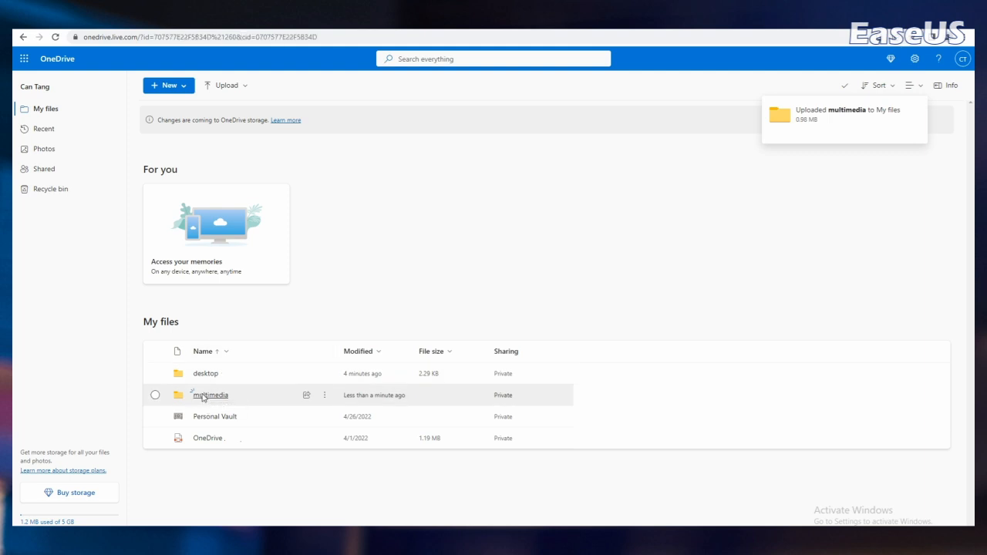
{"action": "double_click", "coordinate": [211, 394]}
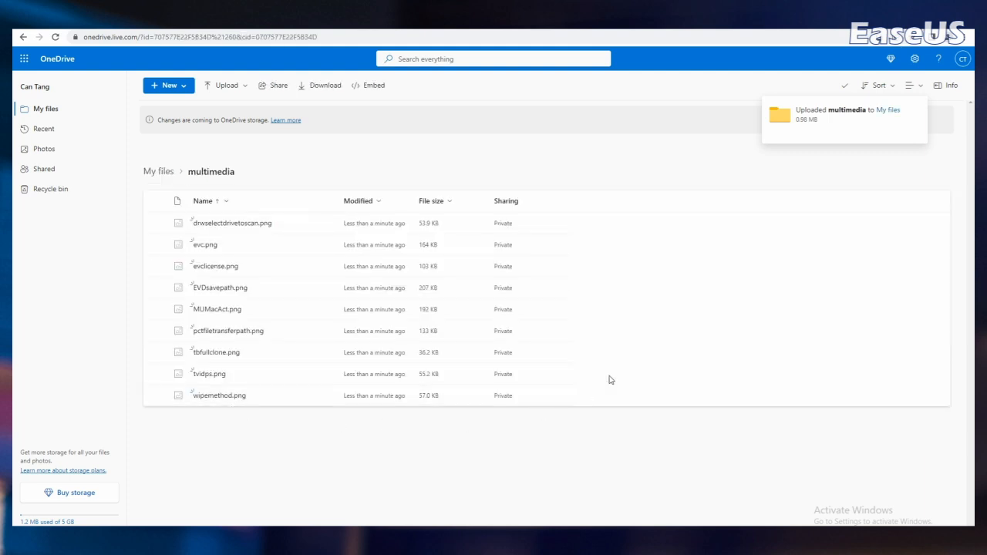